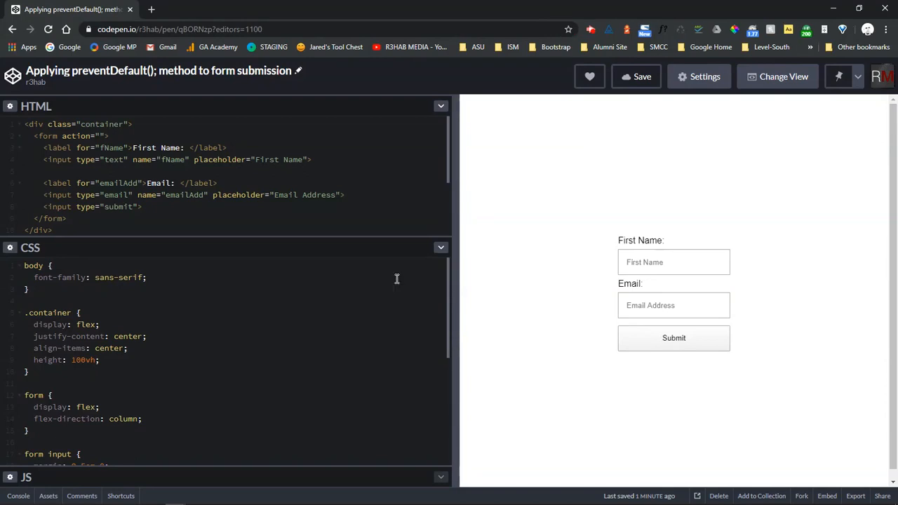
pyautogui.moveTo(248, 236)
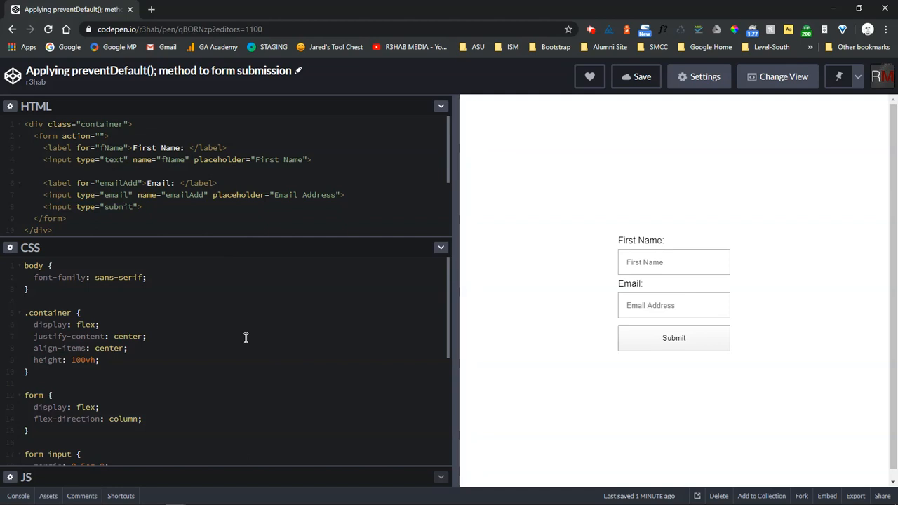
pyautogui.moveTo(557, 226)
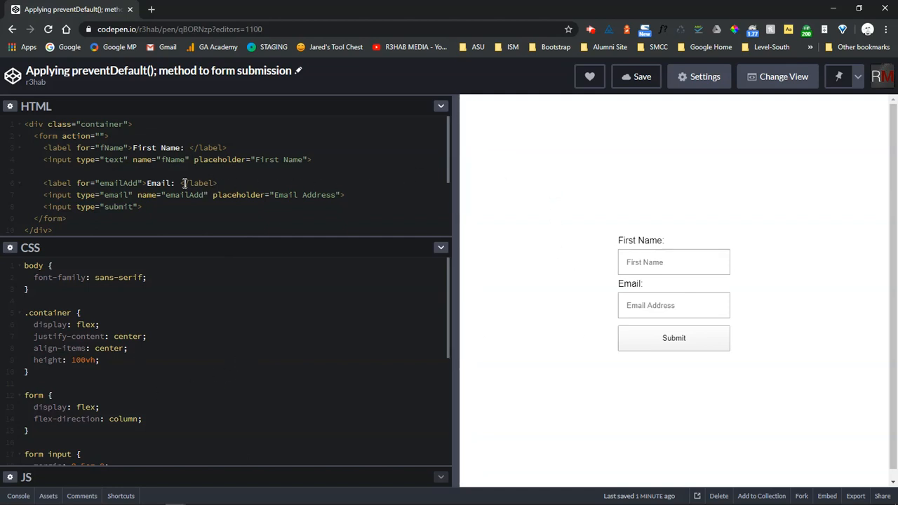
pyautogui.moveTo(216, 353)
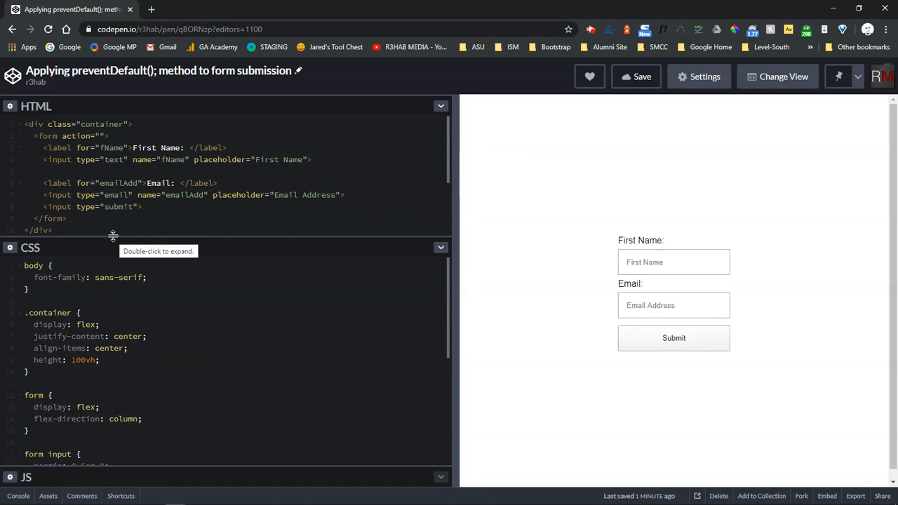
# - Scroll the CSS panel and expand the empty JavaScript editor panel
pyautogui.scroll(-3)
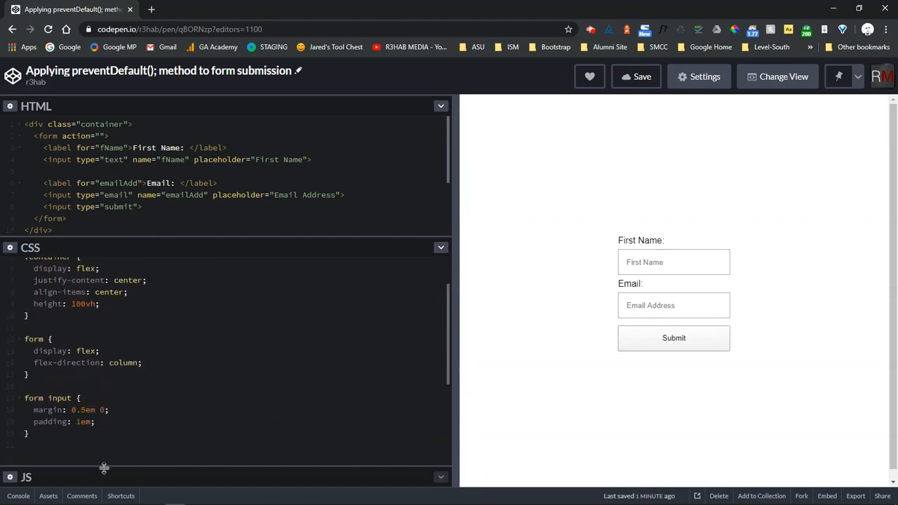
pyautogui.click(441, 247)
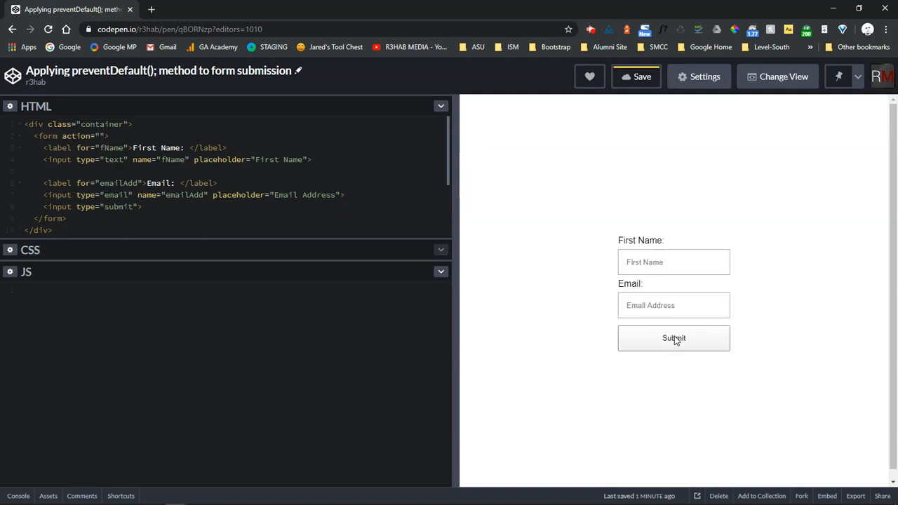
pyautogui.moveTo(673, 353)
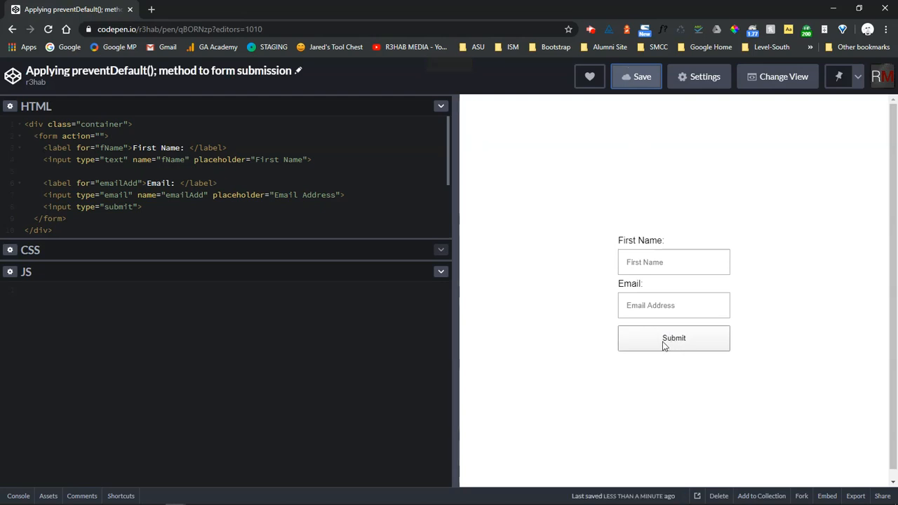
pyautogui.moveTo(654, 338)
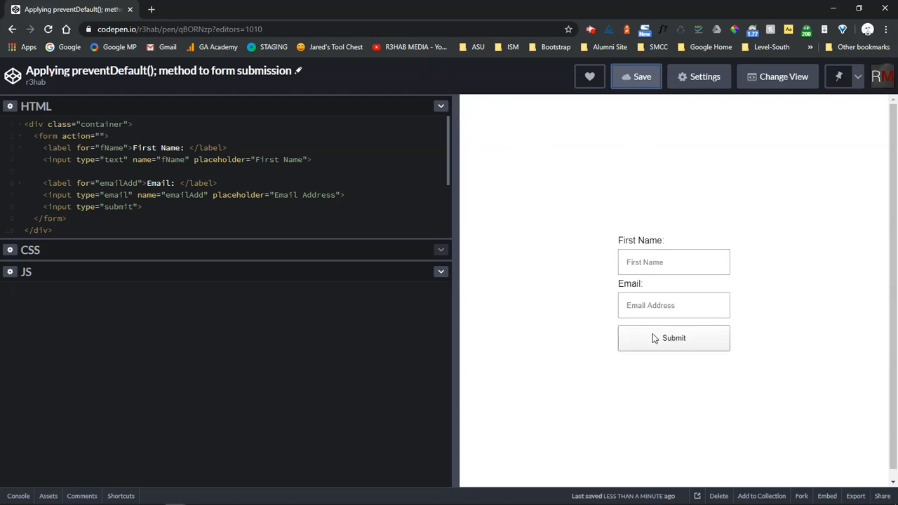
pyautogui.click(673, 338)
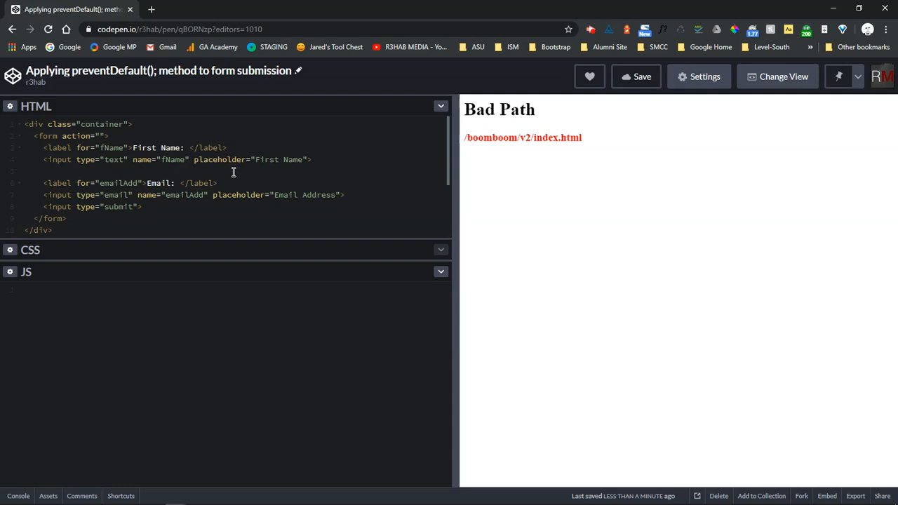
pyautogui.moveTo(47, 28)
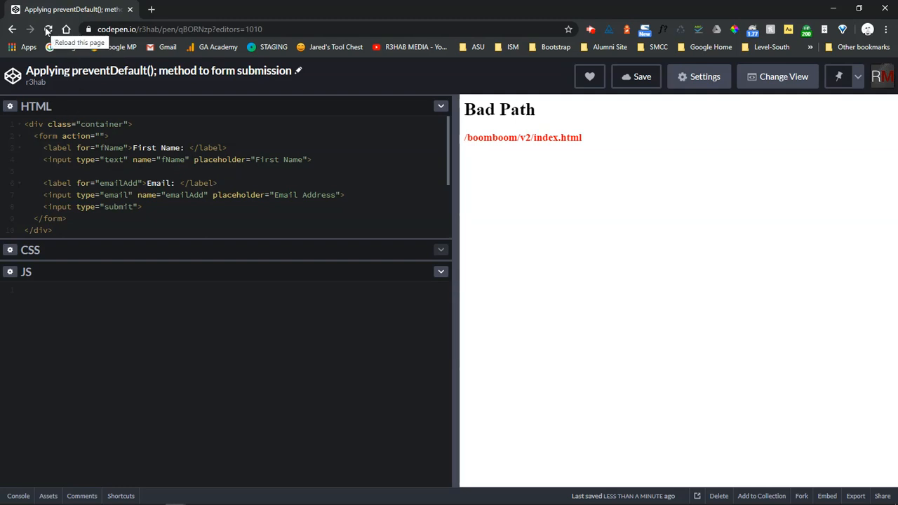
pyautogui.click(48, 29)
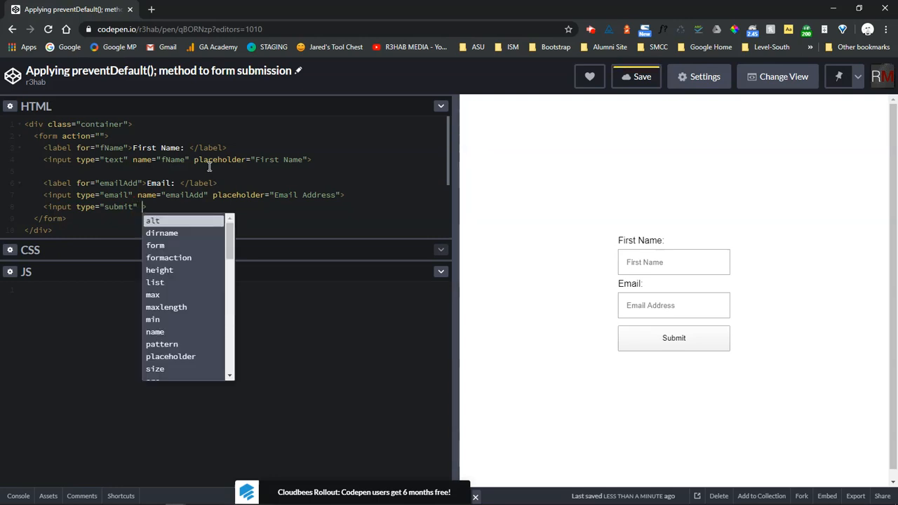
# - Add id="formSubmit" to the form's submit input tag in the HTML
pyautogui.write('id=""')
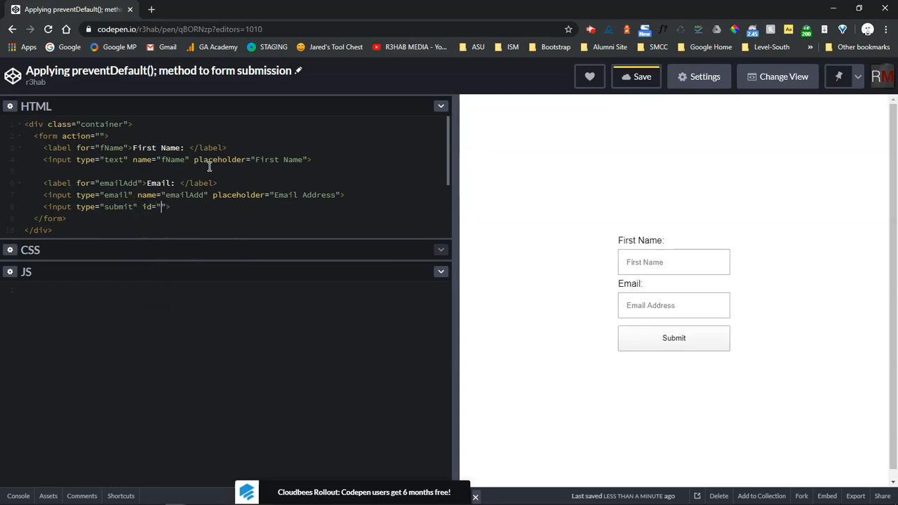
pyautogui.write('formSubmit')
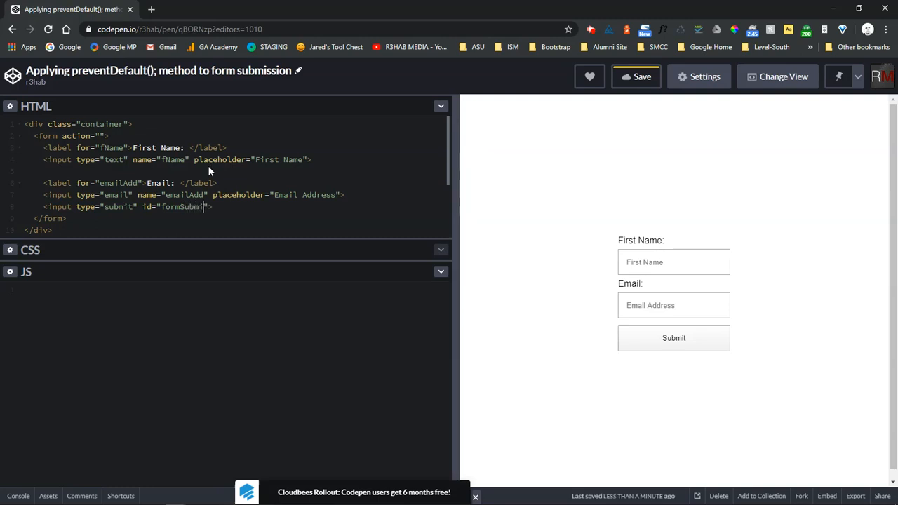
pyautogui.click(127, 290)
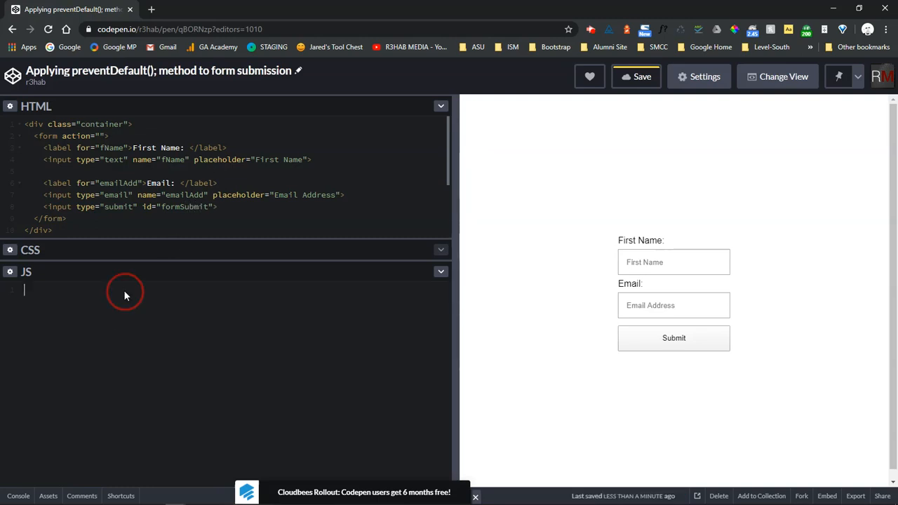
# - Write formSubmit.addEventListener('click', …) in the JavaScript editor
pyautogui.write('formSubmit')
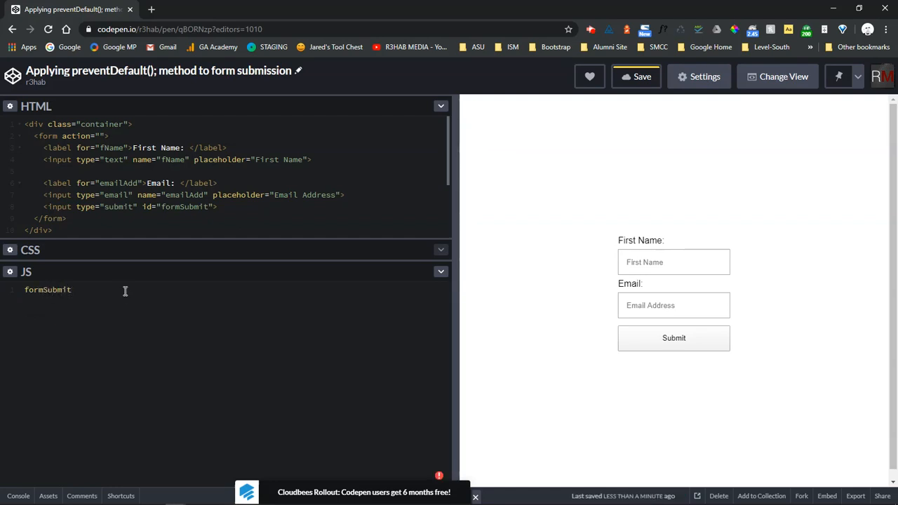
pyautogui.write('.add')
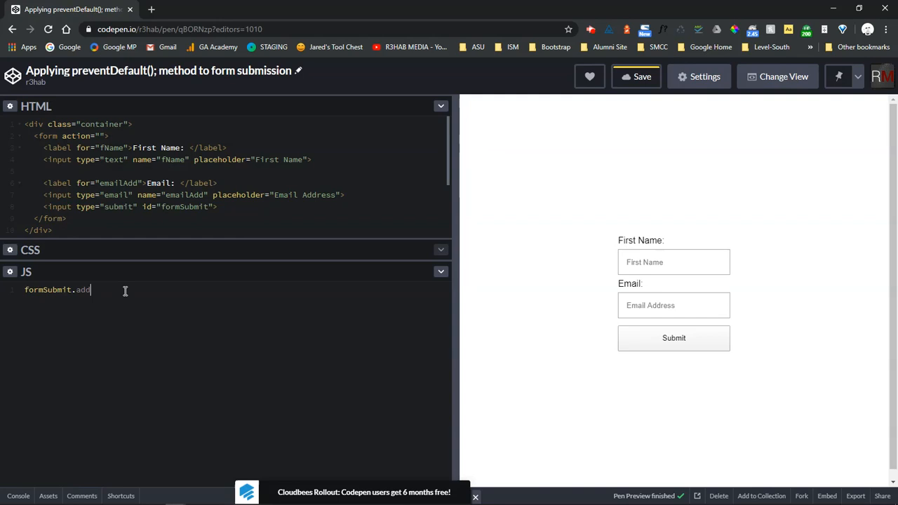
pyautogui.write('EventListener(')
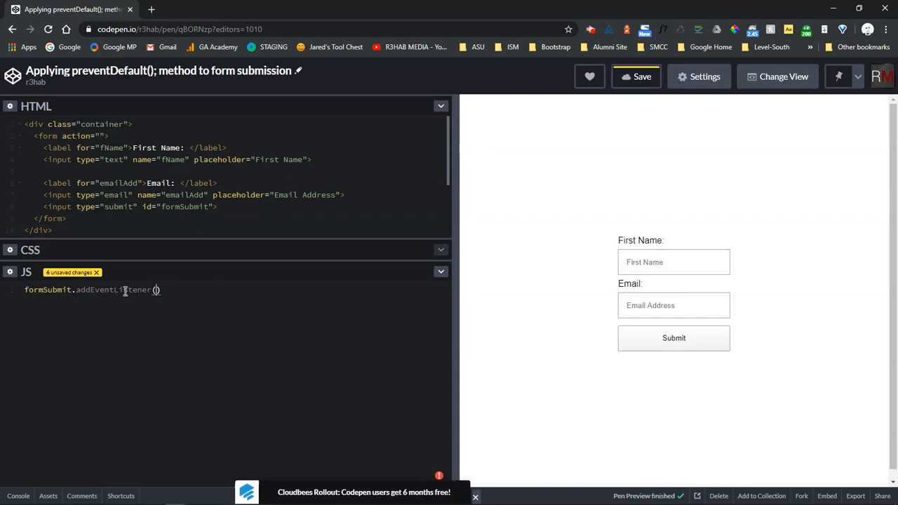
pyautogui.write("'click',")
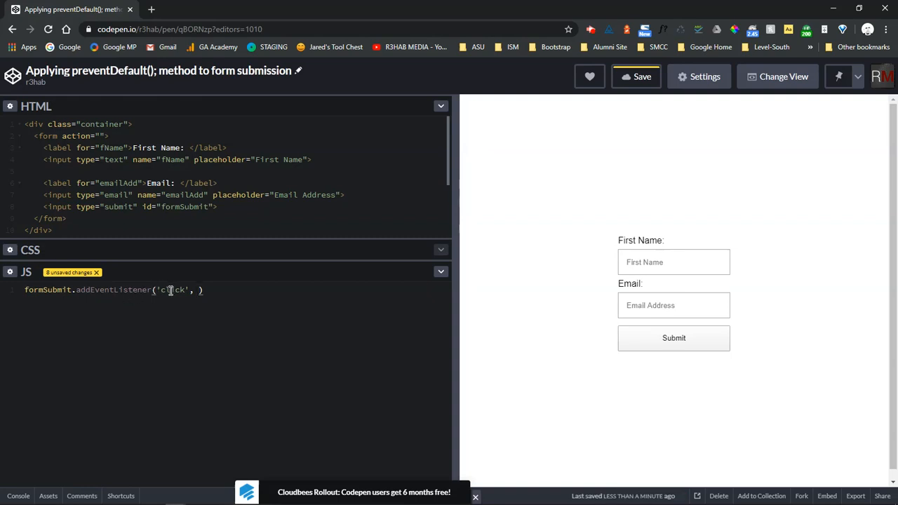
pyautogui.write('click')
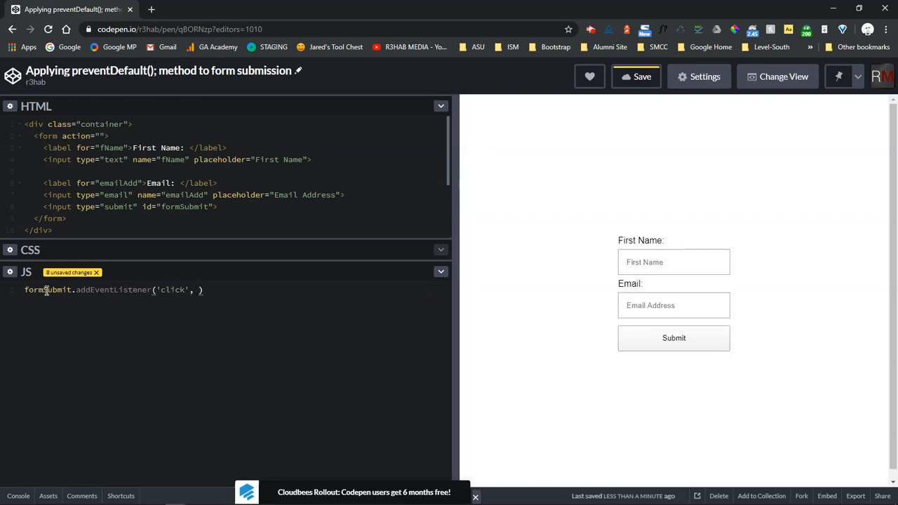
pyautogui.doubleClick(47, 289)
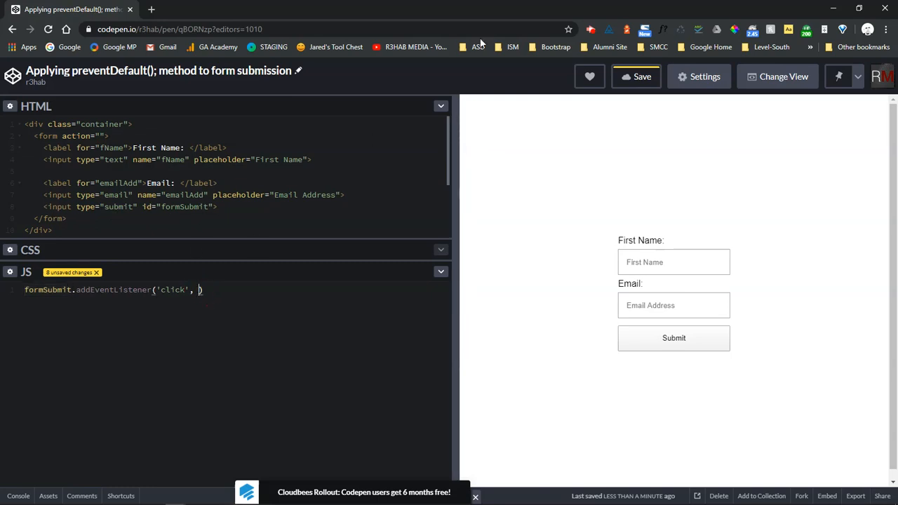
# - Pass function(event) { event.preventDefault(); } as the listener's callback
pyautogui.write('function')
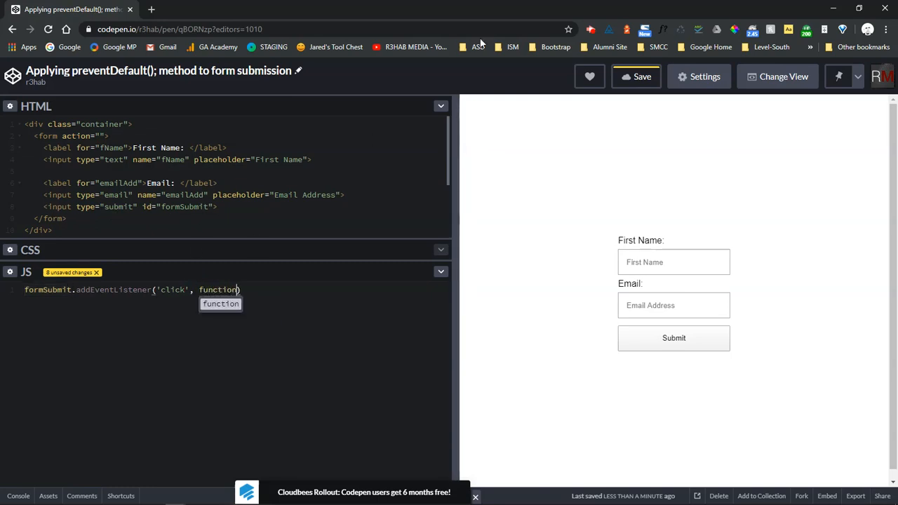
pyautogui.write('()l')
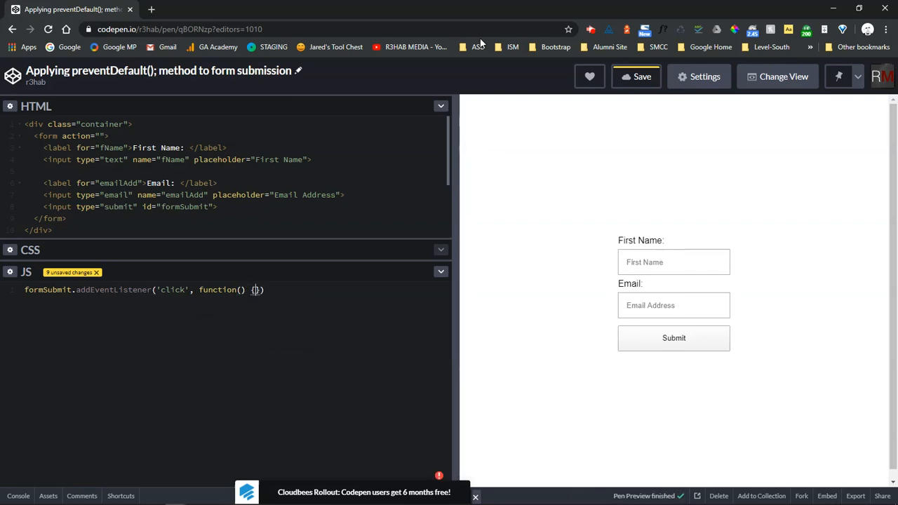
pyautogui.write(';')
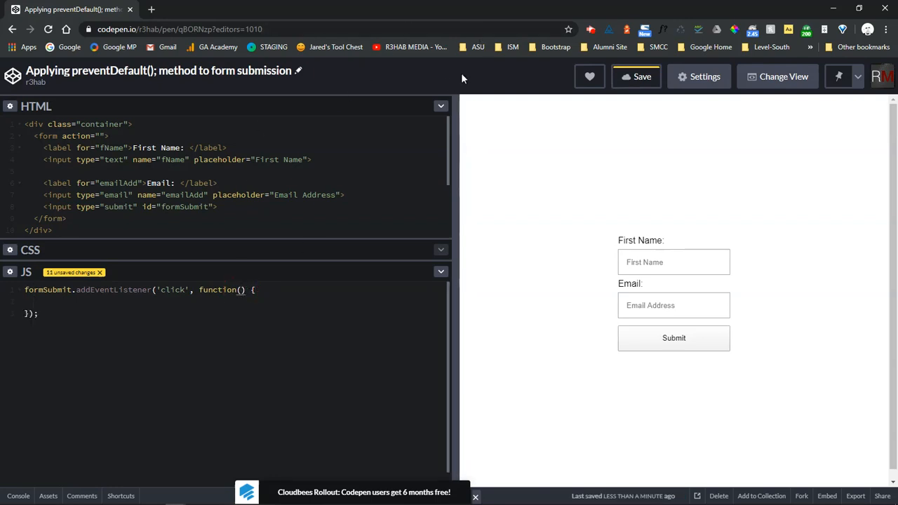
pyautogui.write('event')
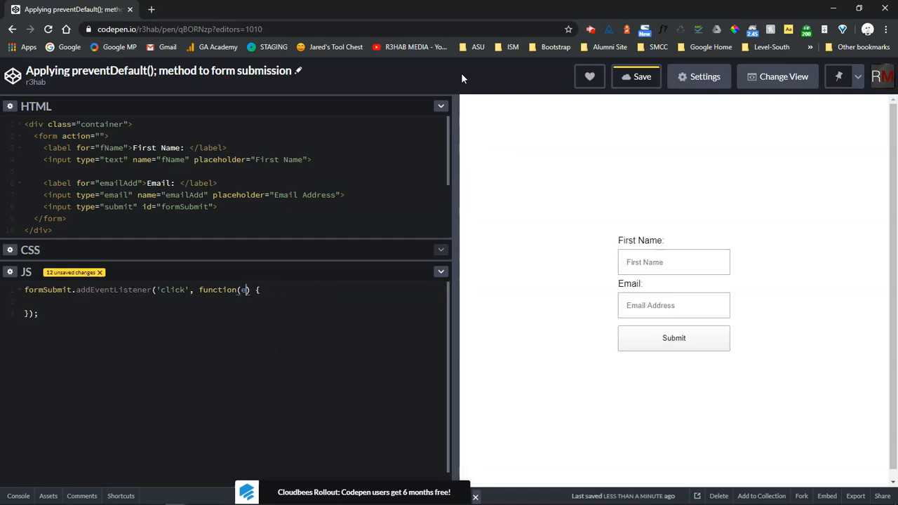
pyautogui.write('vent')
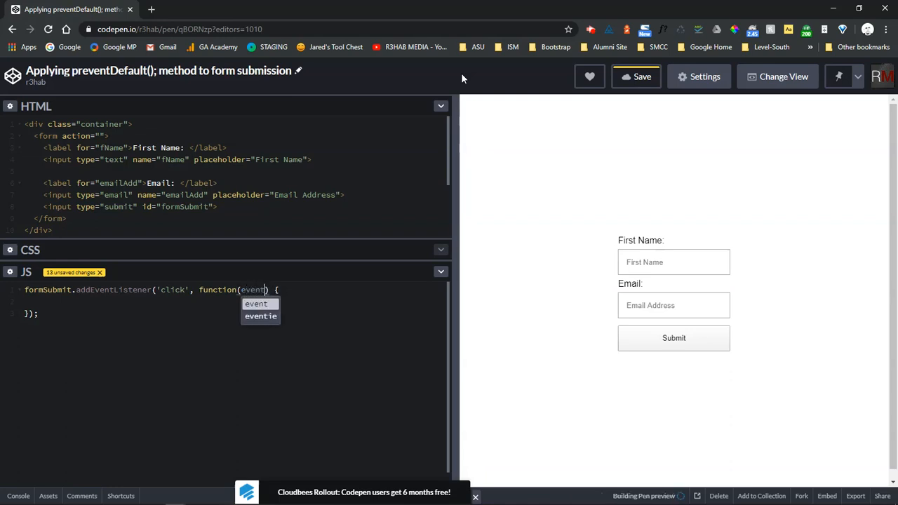
pyautogui.write('event.')
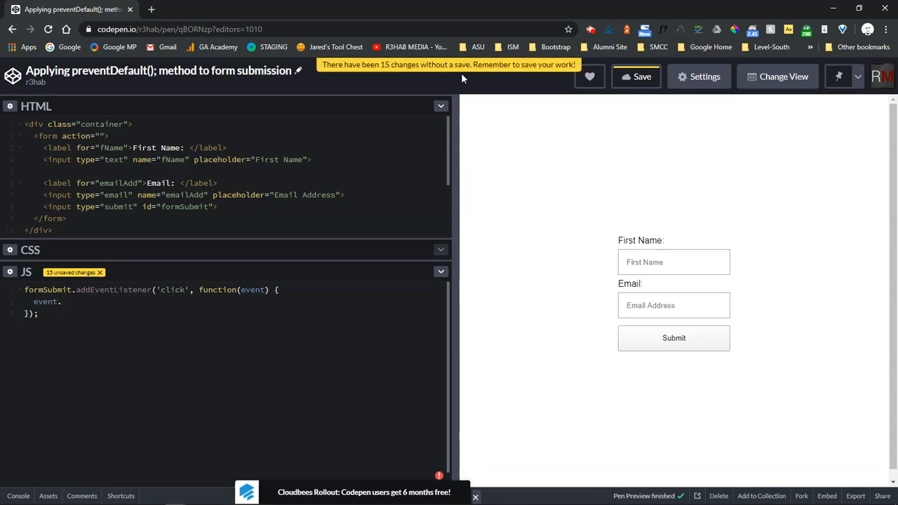
pyautogui.write('prevent')
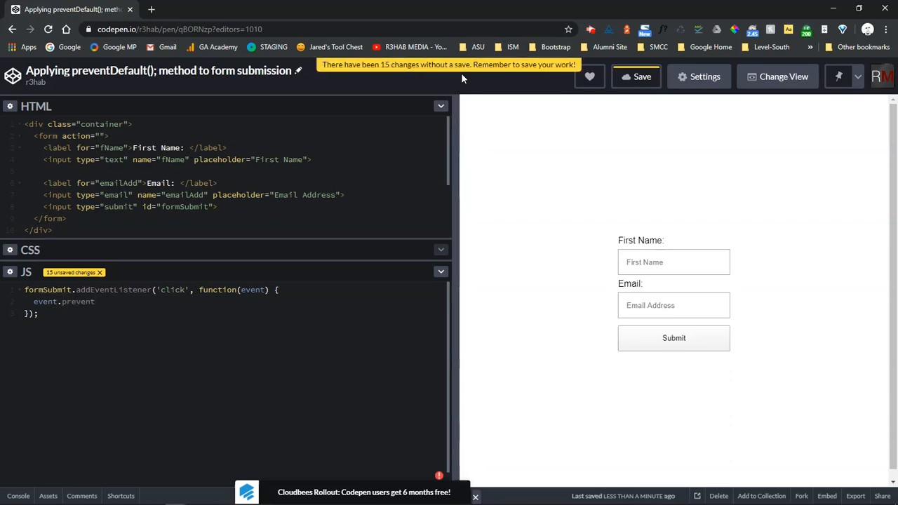
pyautogui.write('Defaults;')
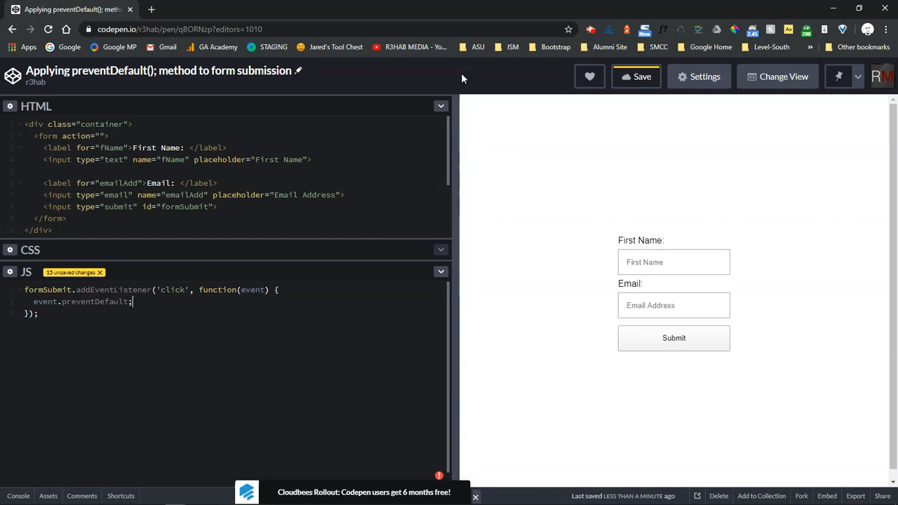
pyautogui.write('()')
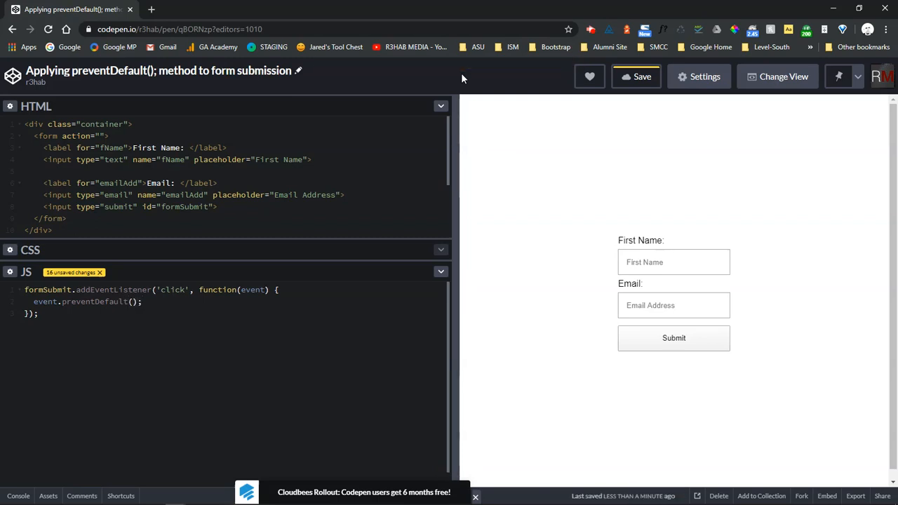
pyautogui.click(636, 76)
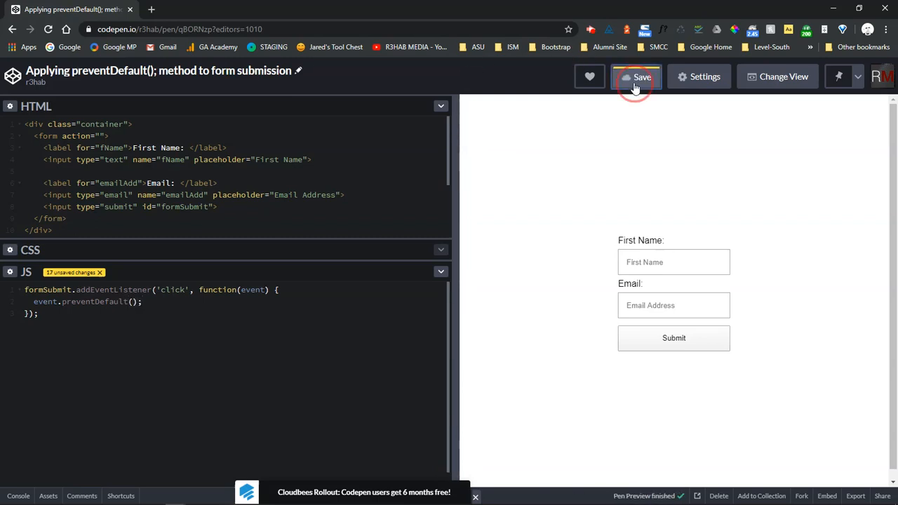
pyautogui.click(636, 76)
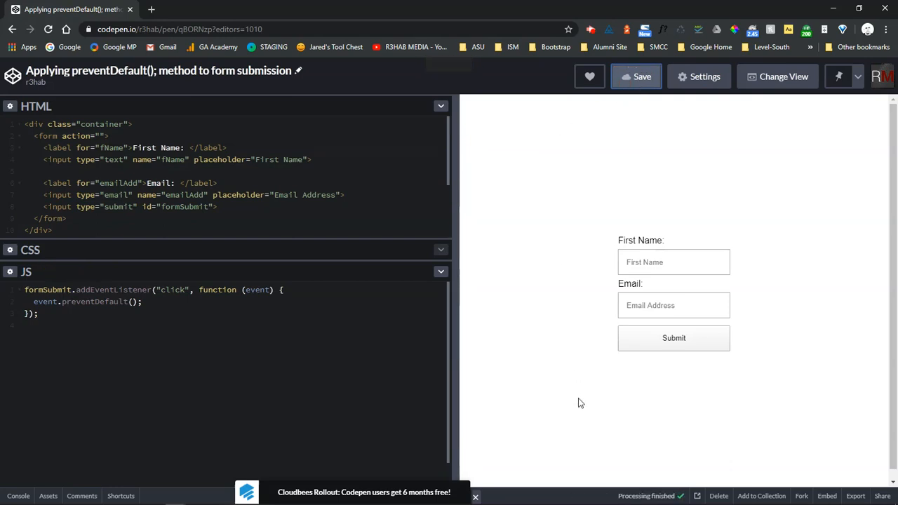
pyautogui.click(674, 337)
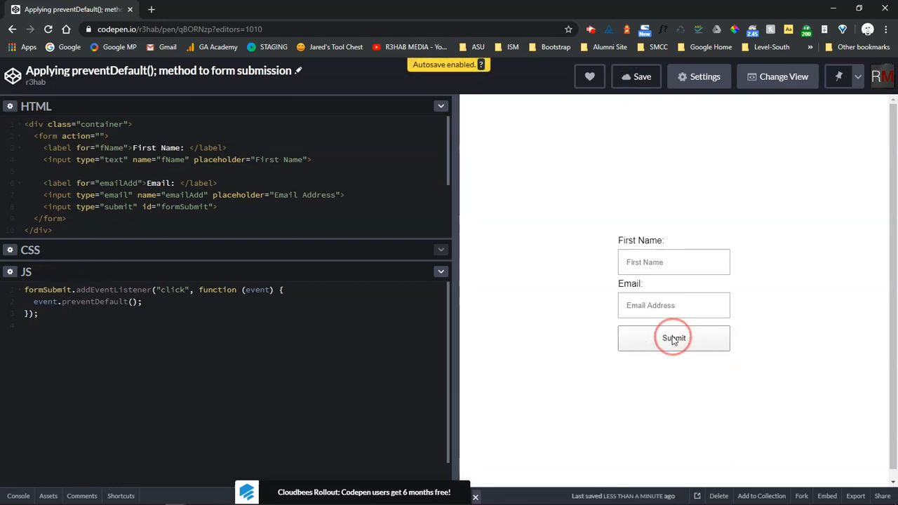
pyautogui.click(673, 261)
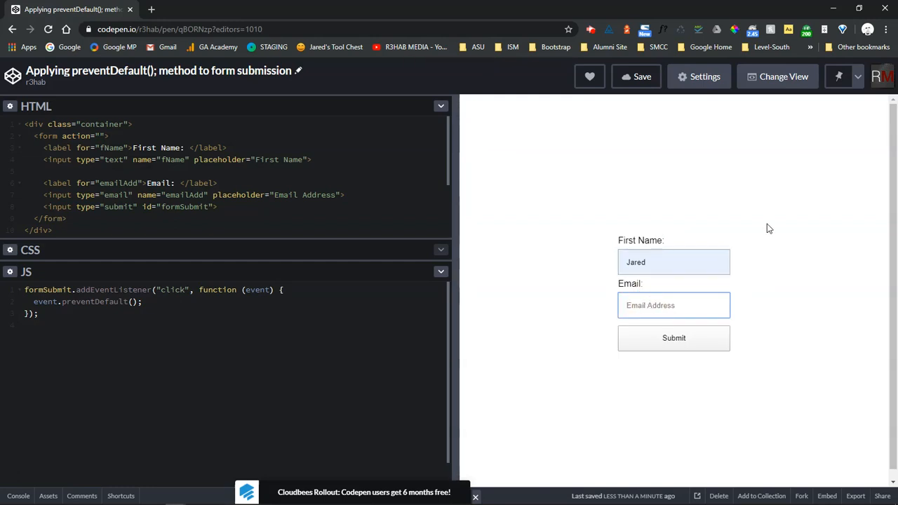
pyautogui.write('email@email')
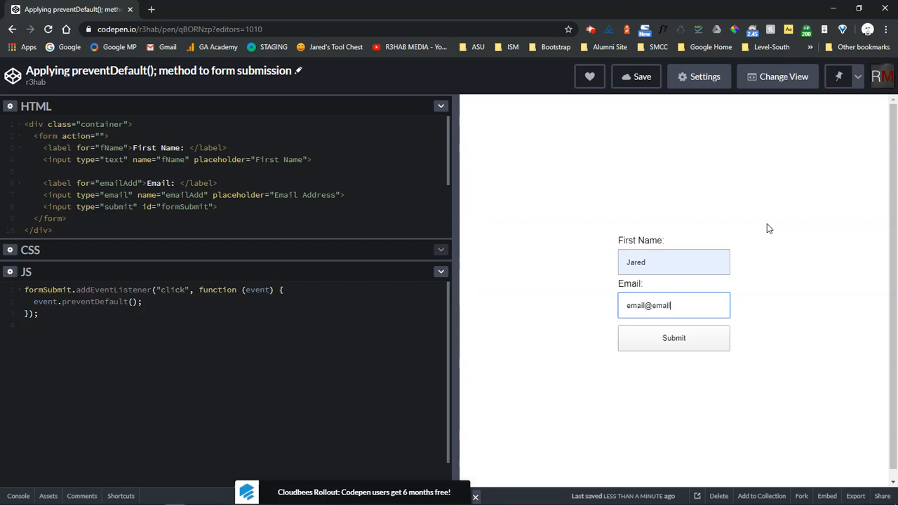
pyautogui.write('.com')
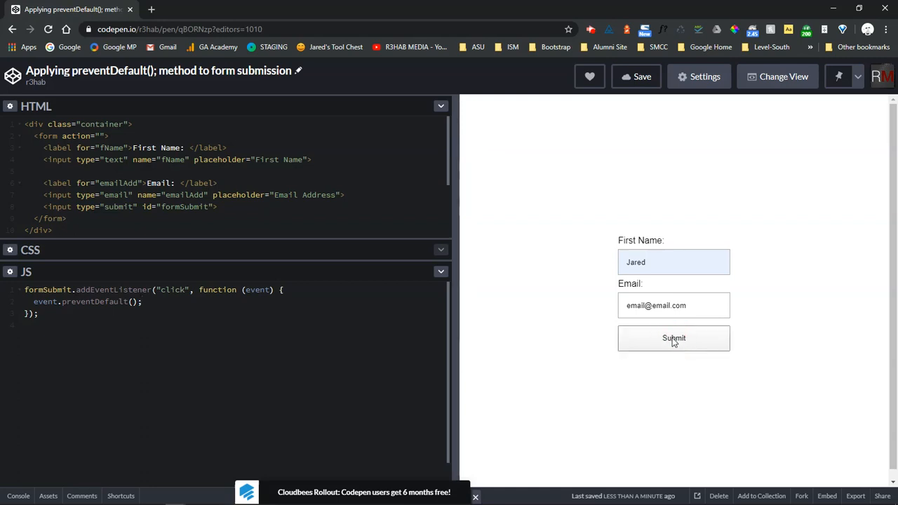
pyautogui.moveTo(666, 338)
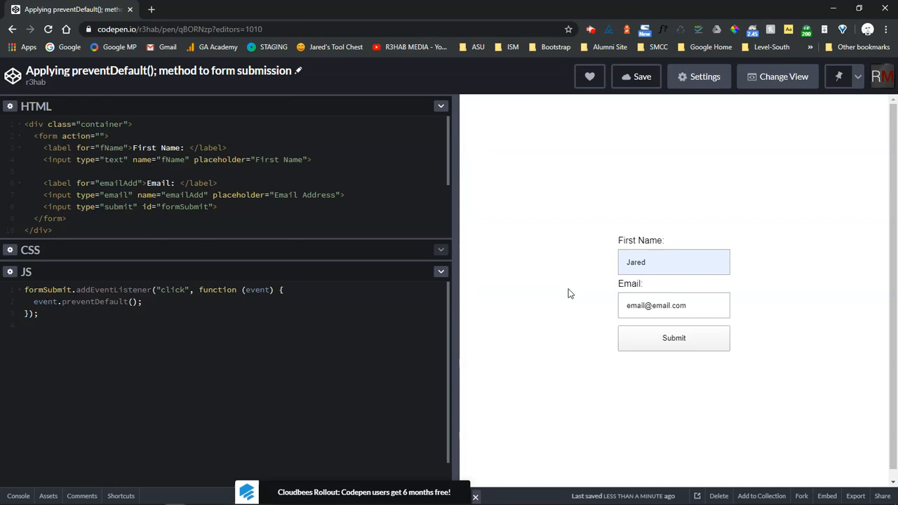
pyautogui.moveTo(331, 265)
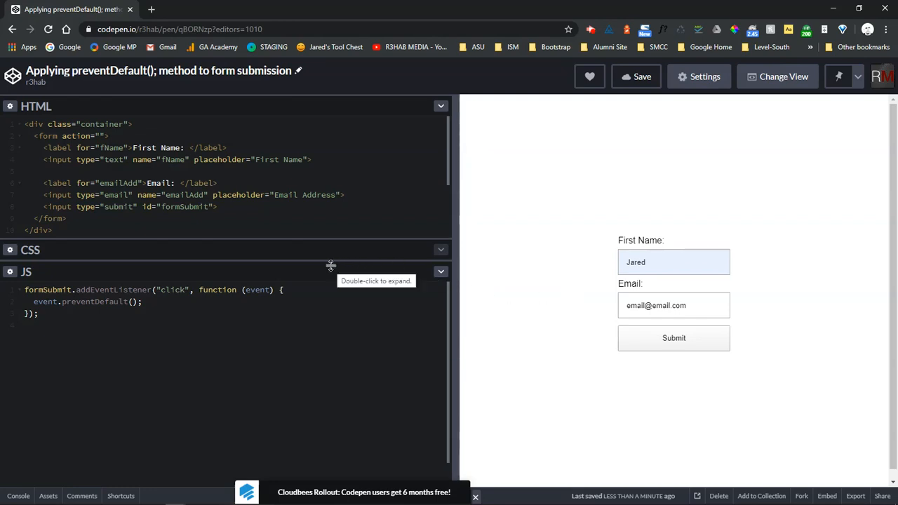